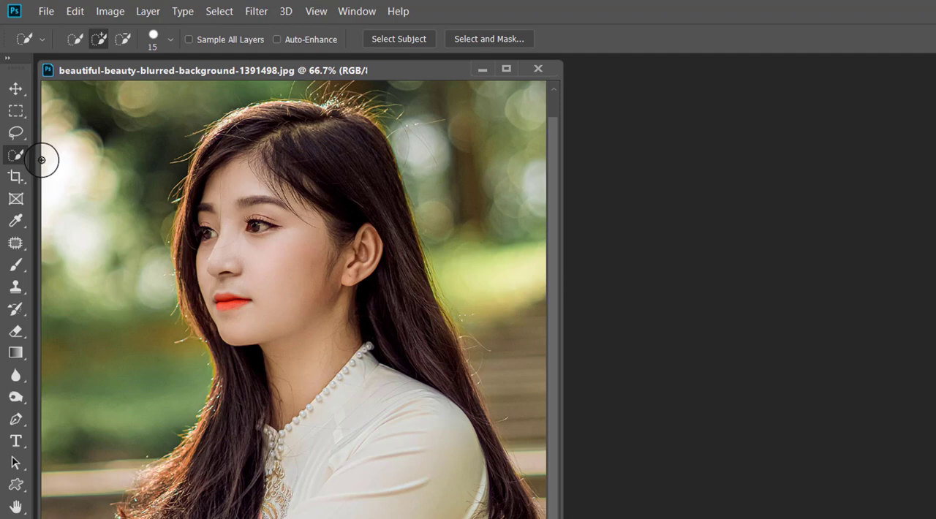
{"action": "mouse_move", "coordinate": [41, 162]}
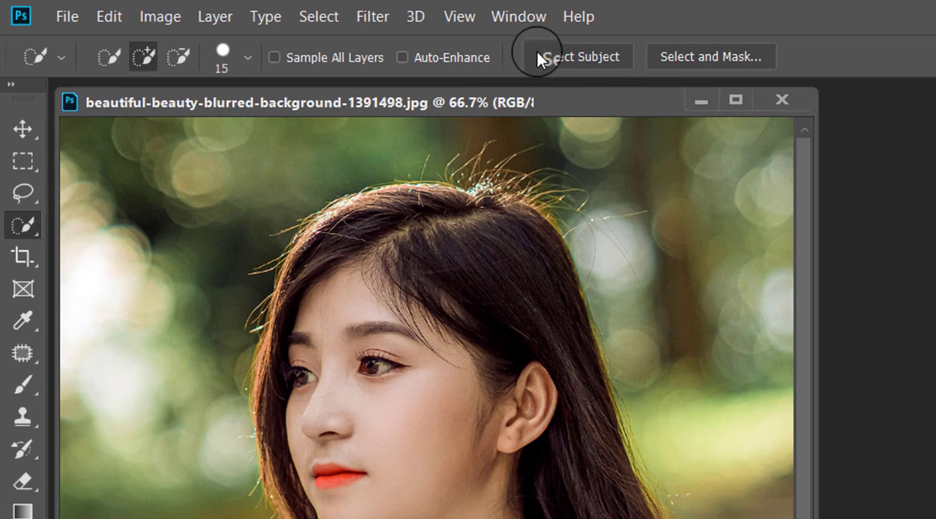
{"action": "mouse_move", "coordinate": [620, 60]}
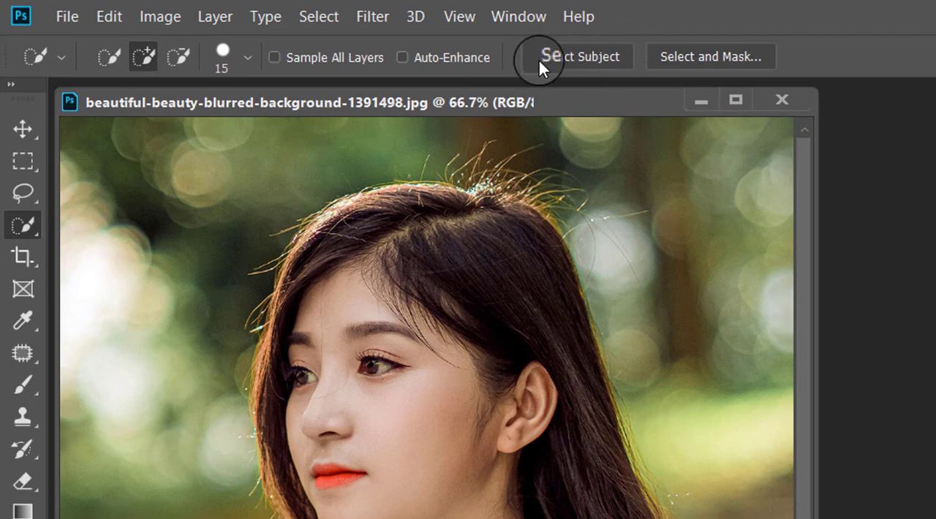
{"action": "mouse_move", "coordinate": [548, 66]}
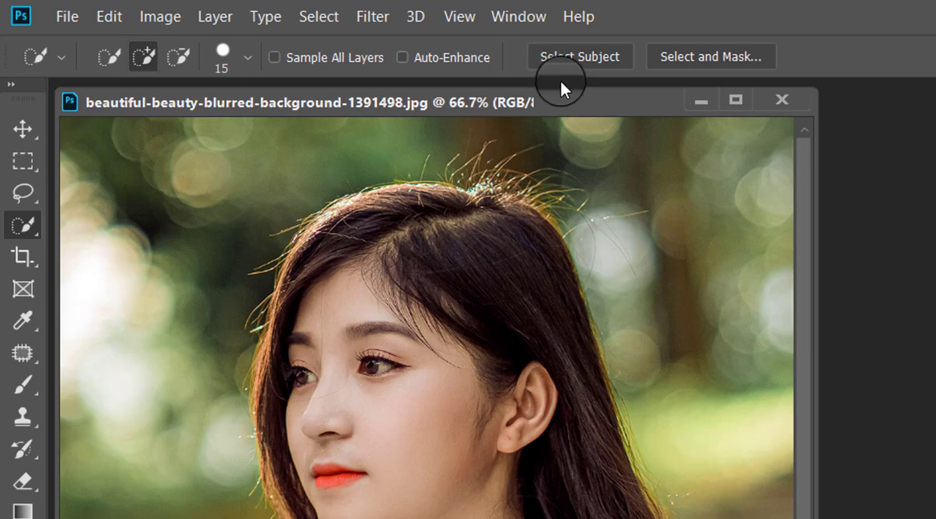
{"action": "mouse_move", "coordinate": [567, 106]}
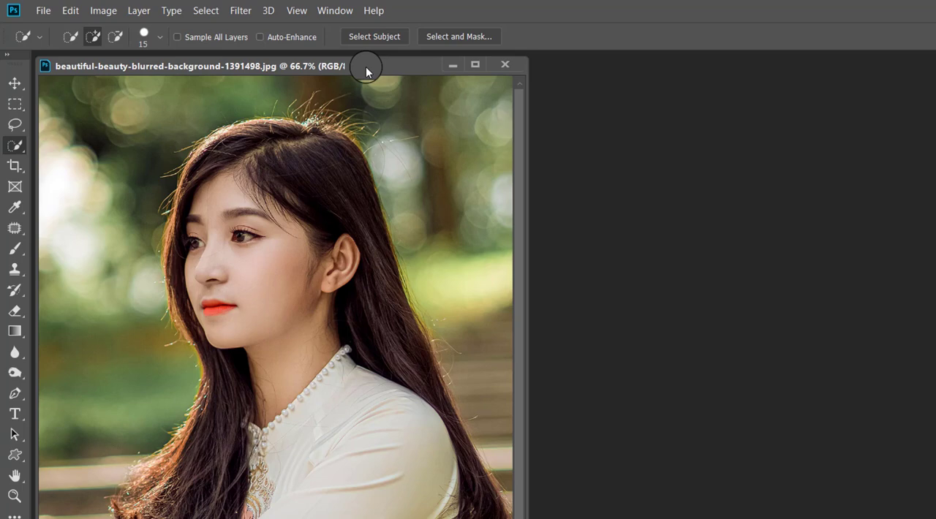
{"action": "mouse_move", "coordinate": [339, 37]}
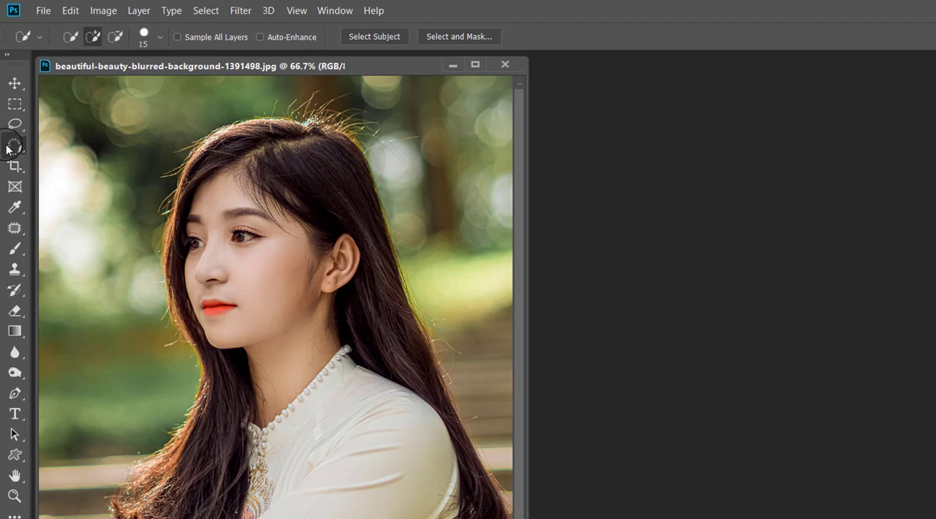
{"action": "mouse_move", "coordinate": [15, 149]}
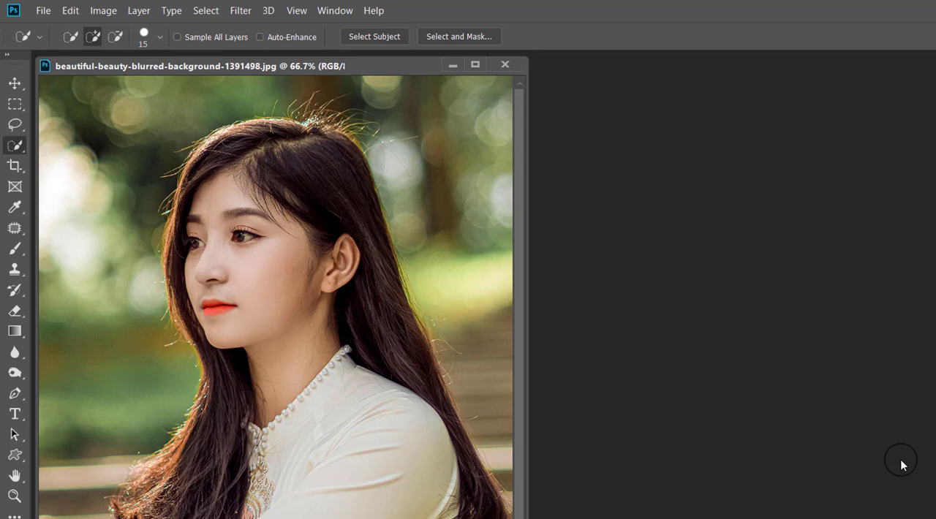
Reveal the Layers panel and duplicate the portrait background onto Layer 1.
{"action": "key", "text": "F7"}
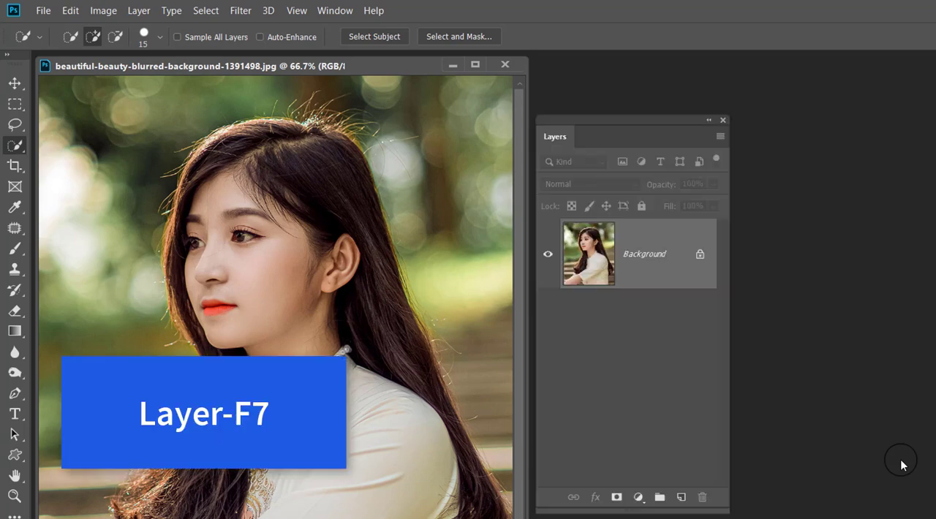
{"action": "key", "text": "ctrl+j"}
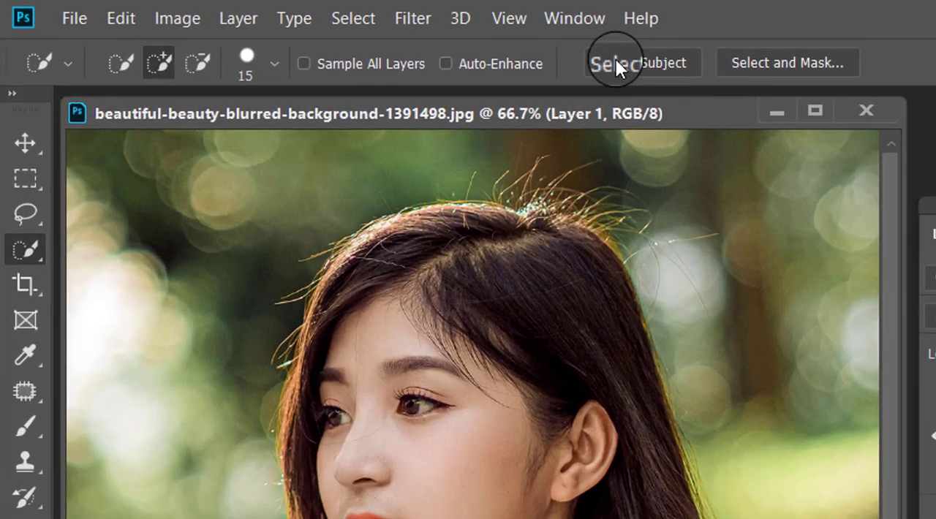
{"action": "mouse_move", "coordinate": [617, 63]}
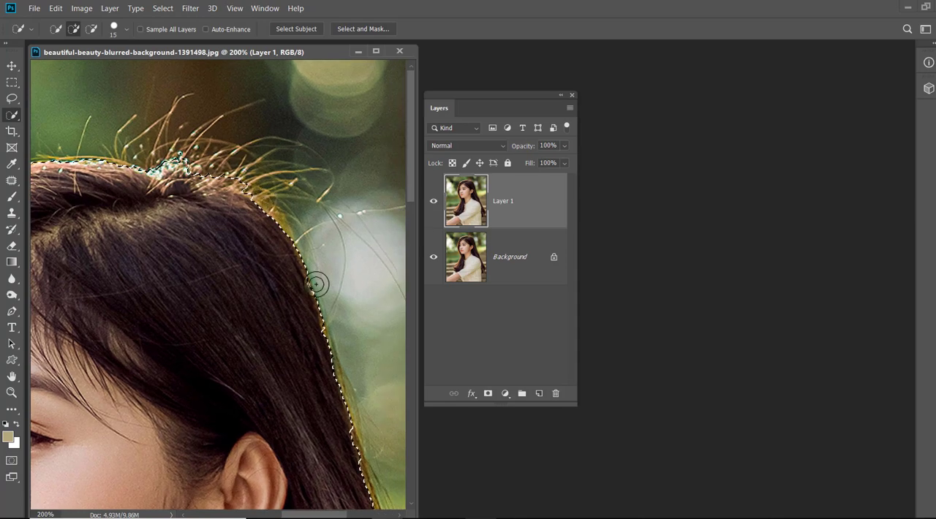
{"action": "left_click_drag", "start_coordinate": [319, 284], "coordinate": [265, 371]}
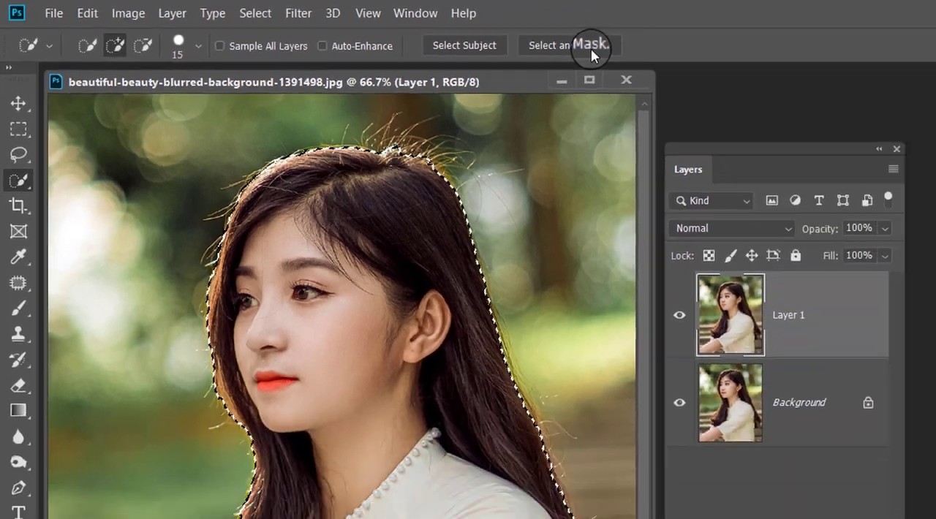
Enter Select and Mask and preview the selected woman On Black.
{"action": "left_click", "coordinate": [569, 44]}
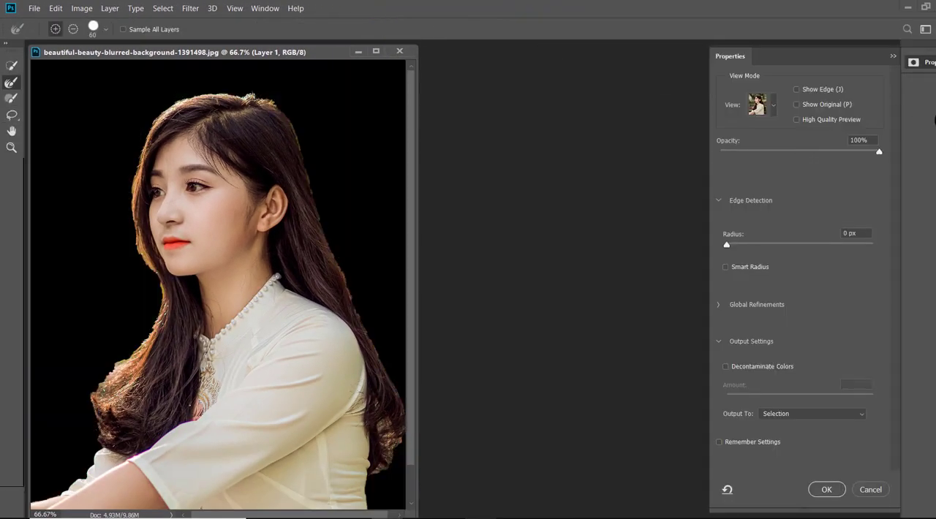
{"action": "left_click", "coordinate": [760, 104]}
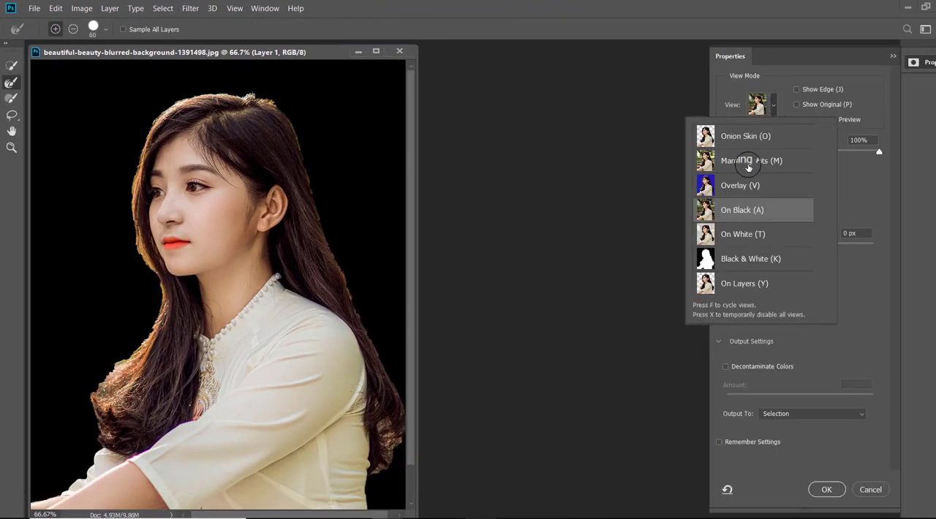
{"action": "left_click", "coordinate": [744, 284]}
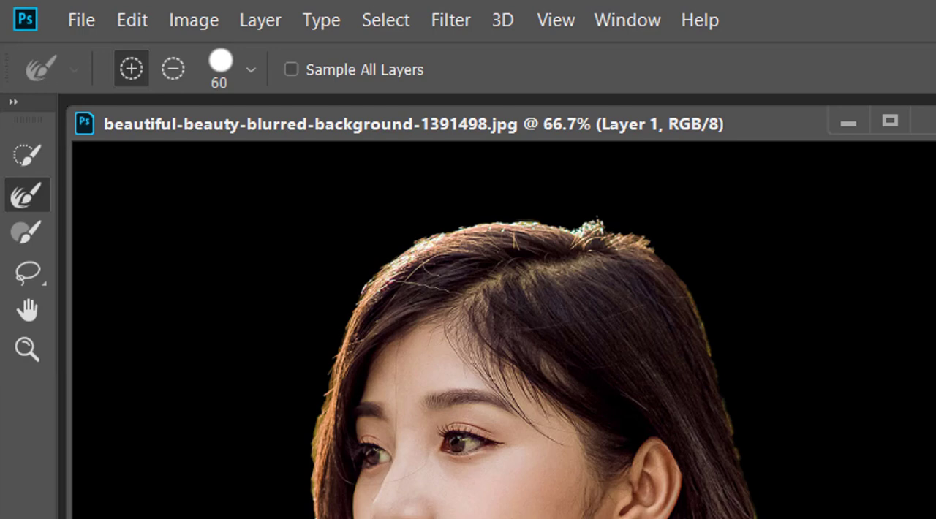
{"action": "mouse_move", "coordinate": [41, 187]}
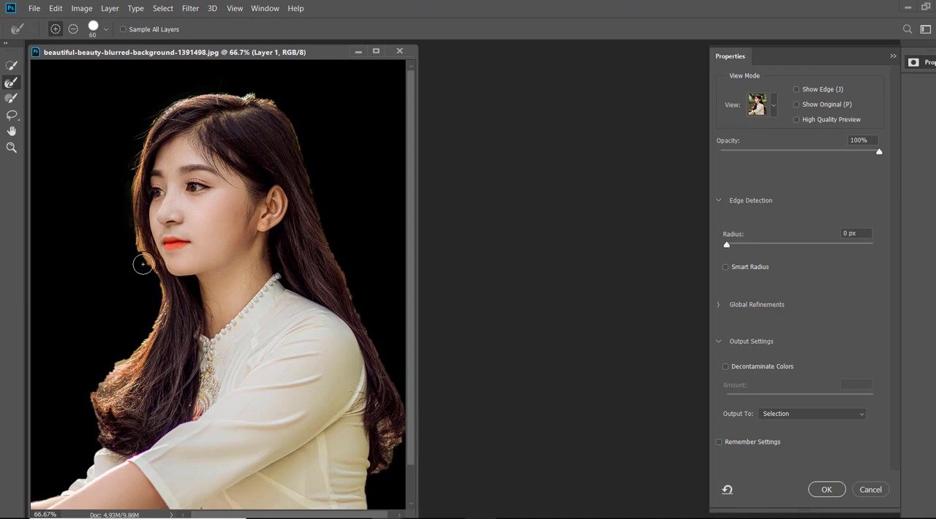
Brush over the hair edges with the Refine Edge Brush and output to a New Layer with Layer Mask.
{"action": "left_click_drag", "start_coordinate": [143, 263], "coordinate": [132, 357]}
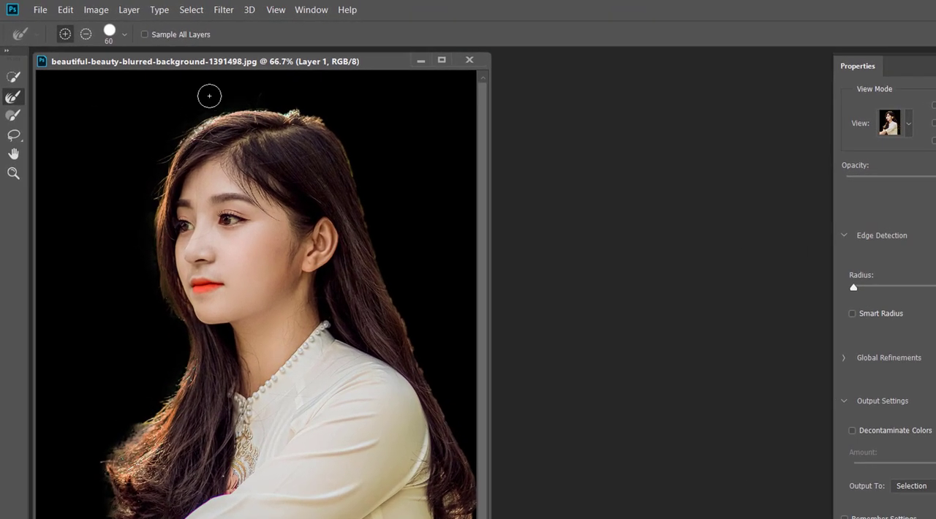
{"action": "left_click_drag", "start_coordinate": [209, 97], "coordinate": [284, 97]}
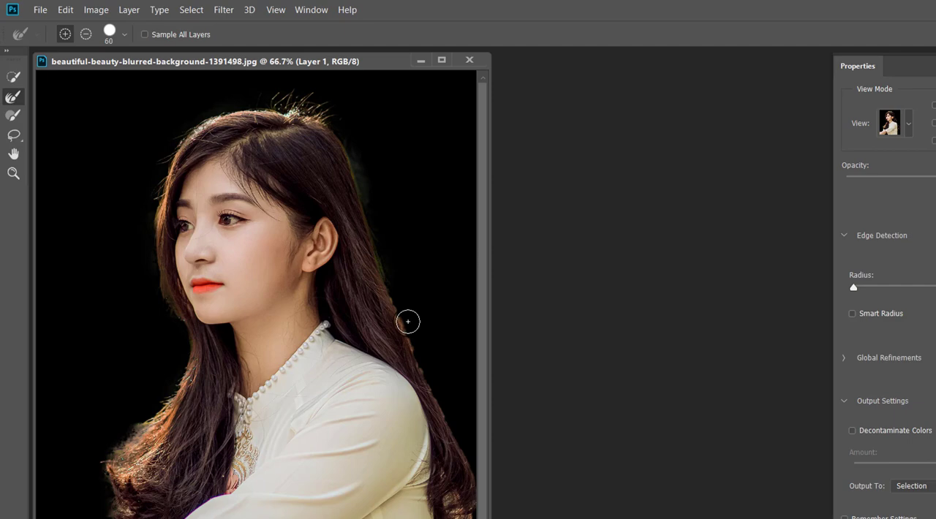
{"action": "left_click_drag", "start_coordinate": [408, 322], "coordinate": [470, 503]}
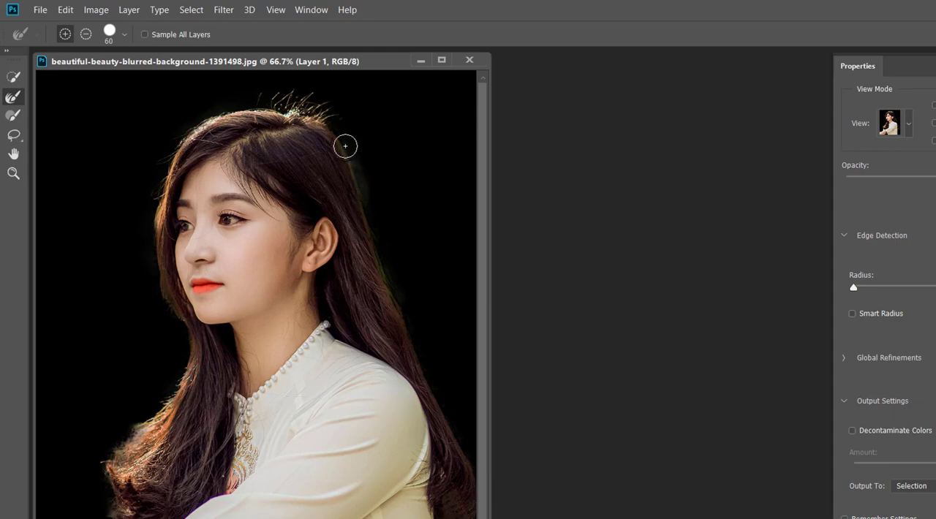
{"action": "left_click_drag", "start_coordinate": [345, 147], "coordinate": [277, 108]}
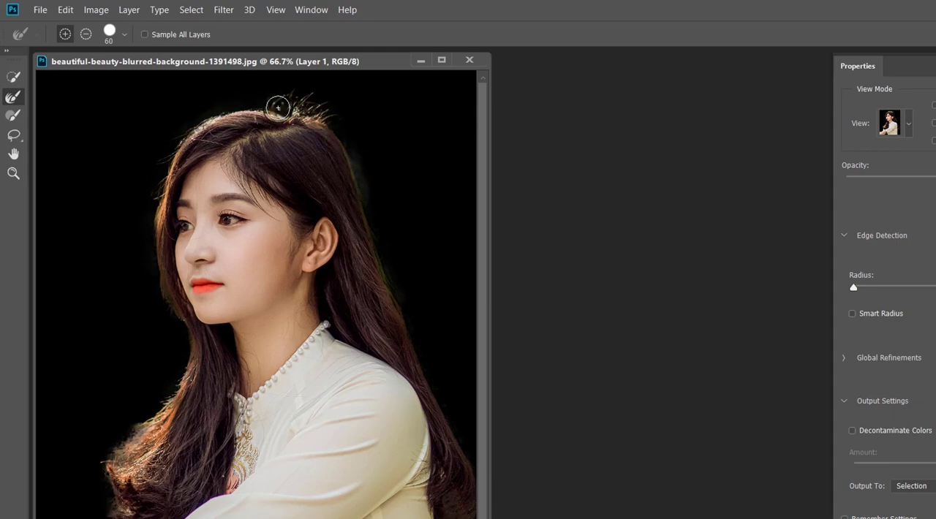
{"action": "left_click_drag", "start_coordinate": [278, 108], "coordinate": [152, 190]}
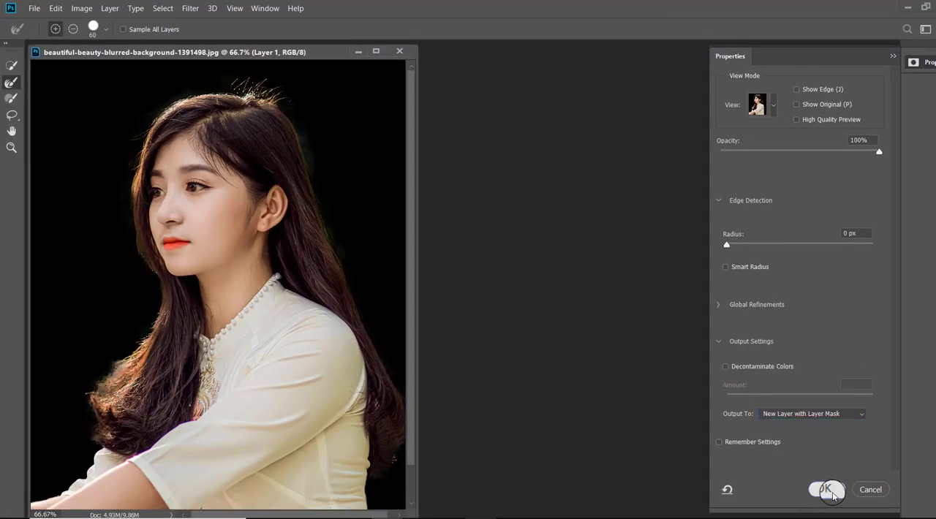
{"action": "left_click", "coordinate": [825, 488]}
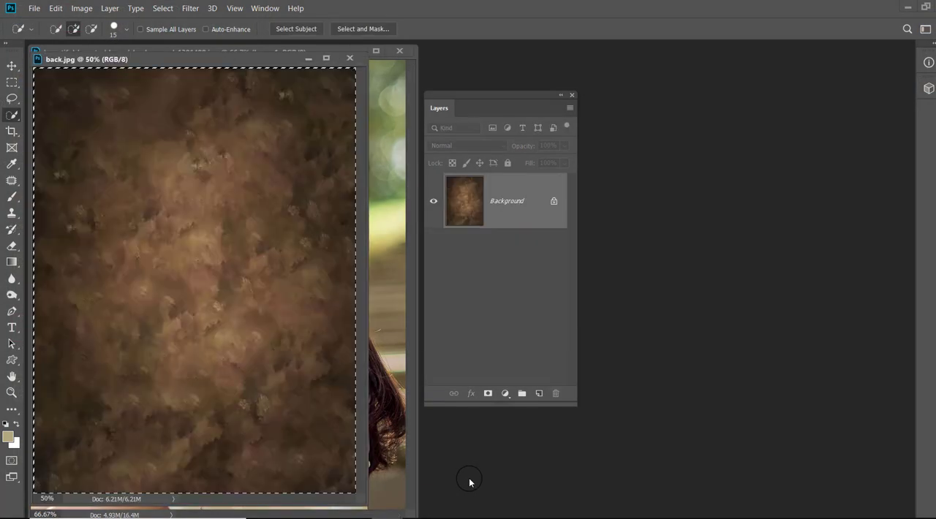
{"action": "mouse_move", "coordinate": [213, 140]}
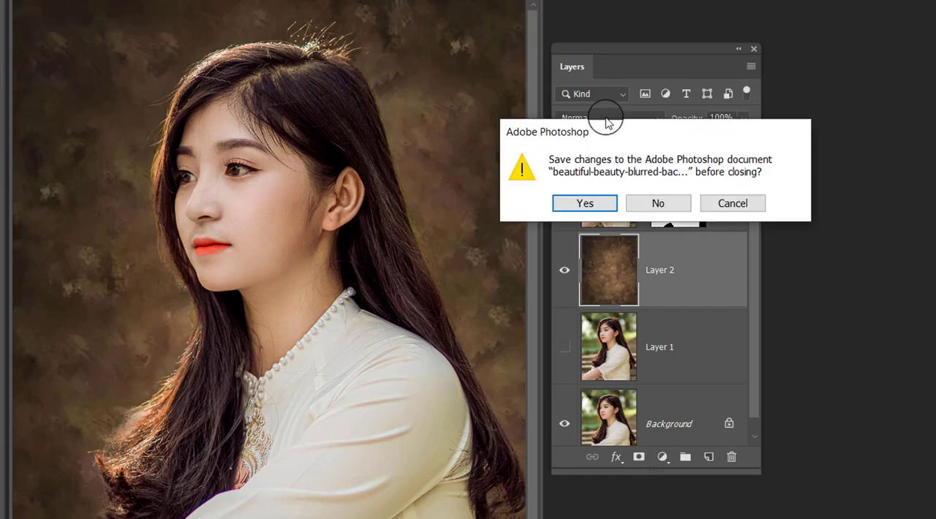
Dismiss the save prompt on the composite and run Select Subject on the woman by the tree.
{"action": "left_click", "coordinate": [658, 201]}
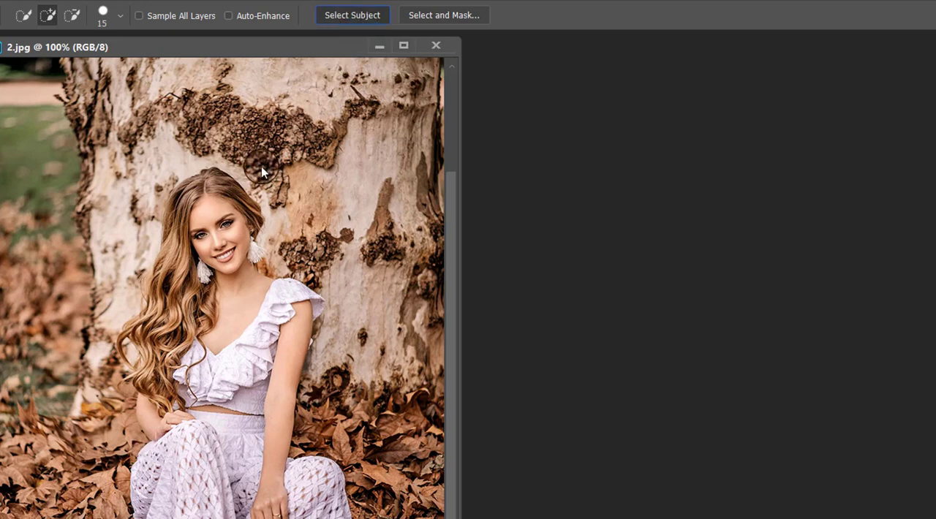
{"action": "left_click", "coordinate": [352, 15]}
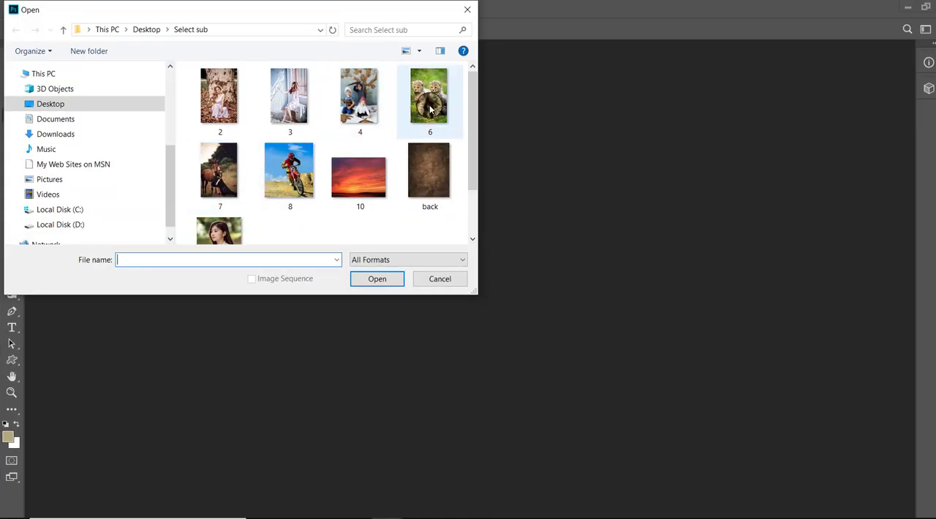
Load 6.jpg and run Select Subject to select both cheetah cubs.
{"action": "double_click", "coordinate": [430, 96]}
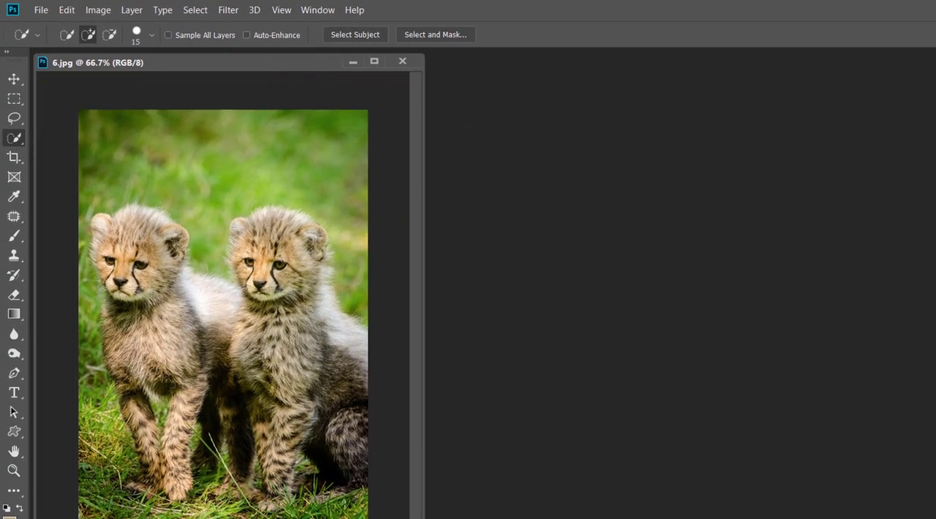
{"action": "left_click", "coordinate": [356, 35]}
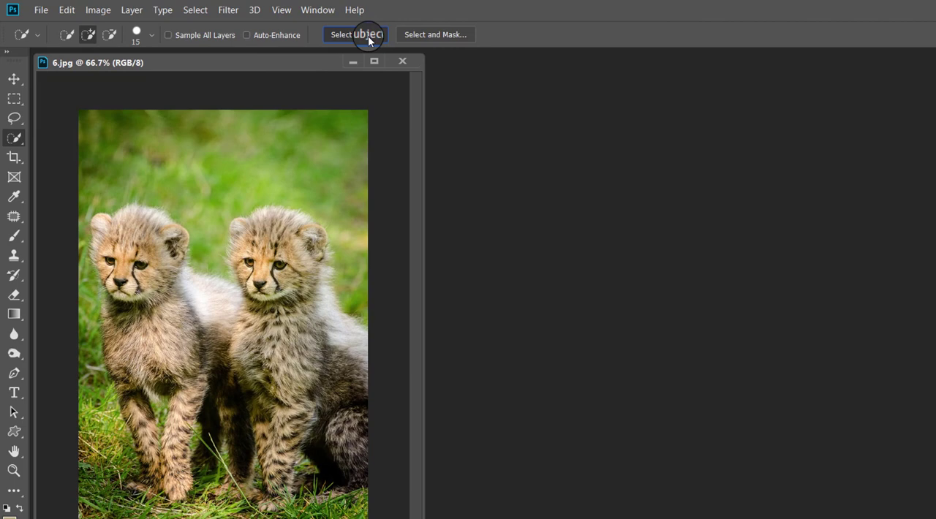
{"action": "mouse_move", "coordinate": [372, 59]}
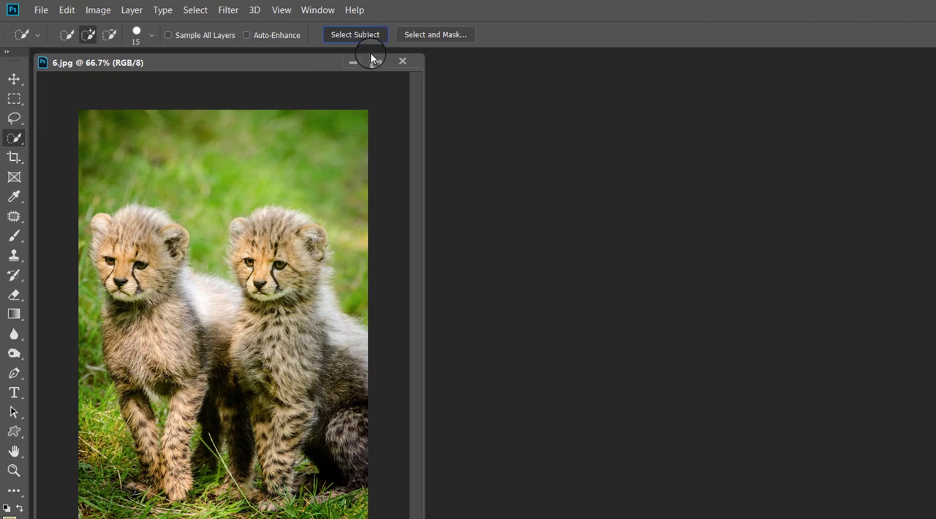
{"action": "left_click", "coordinate": [354, 36]}
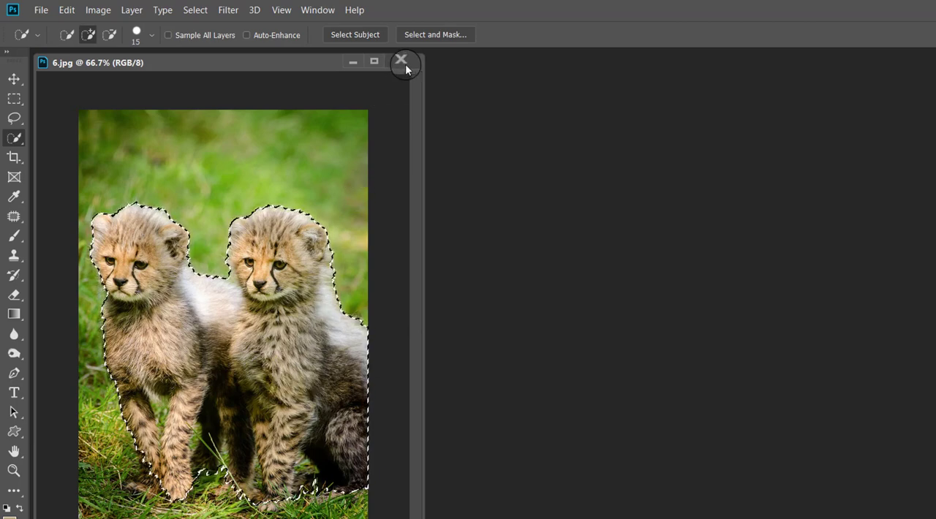
Close the cheetah photo, load 7.jpg via File > Open and run Select Subject on the woman and horse.
{"action": "left_click", "coordinate": [402, 60]}
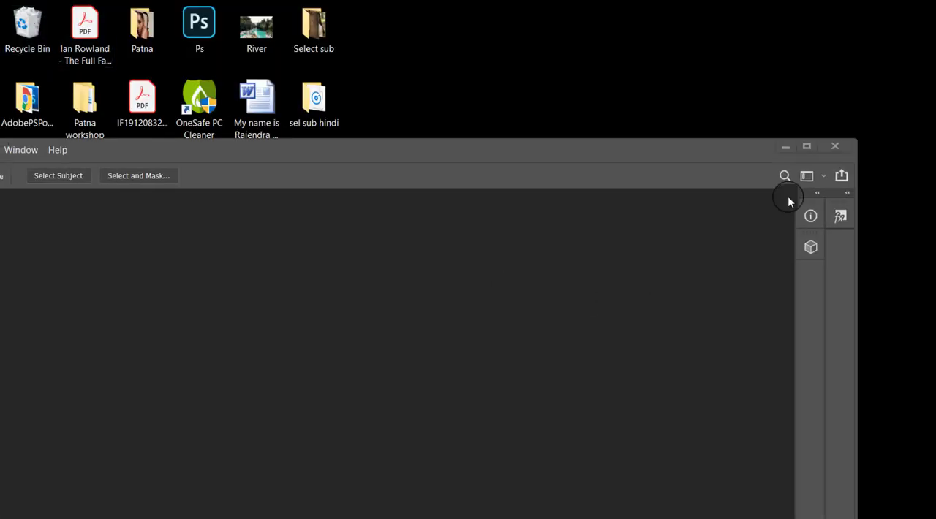
{"action": "left_click", "coordinate": [35, 9]}
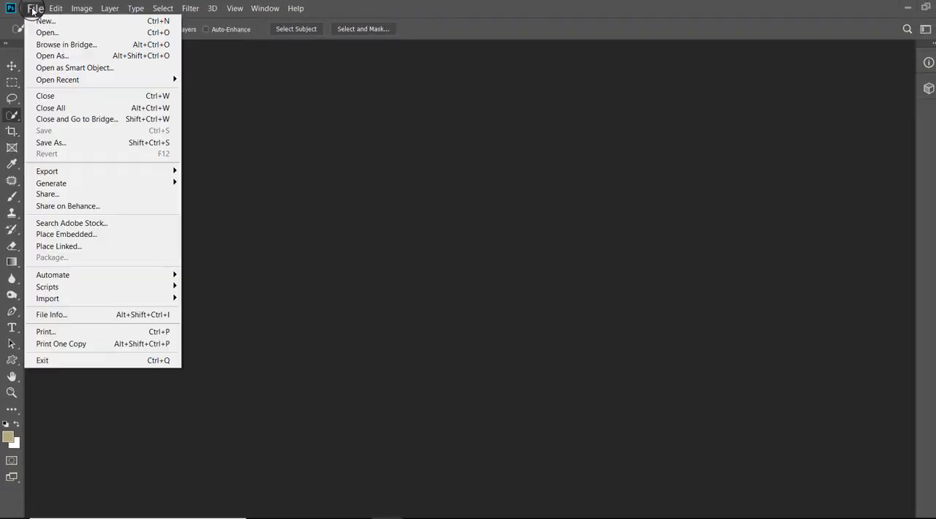
{"action": "left_click", "coordinate": [330, 181]}
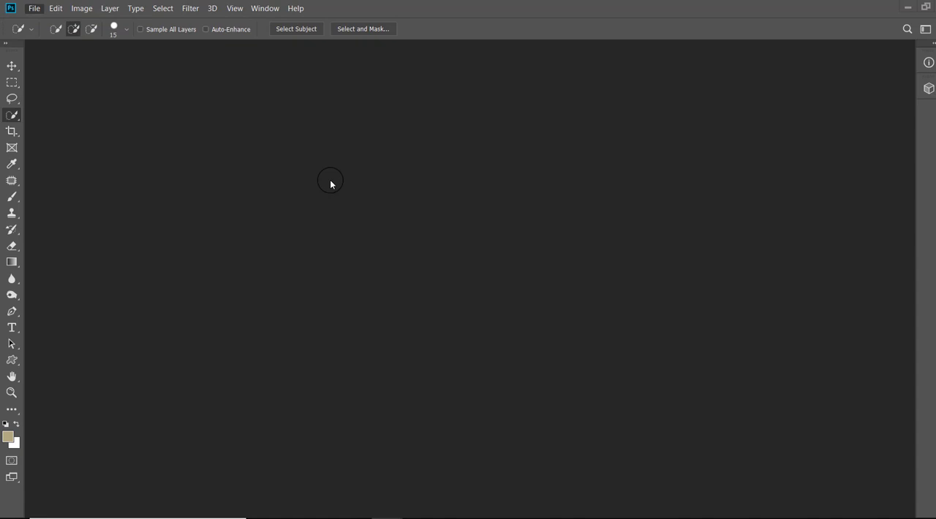
{"action": "mouse_move", "coordinate": [231, 183]}
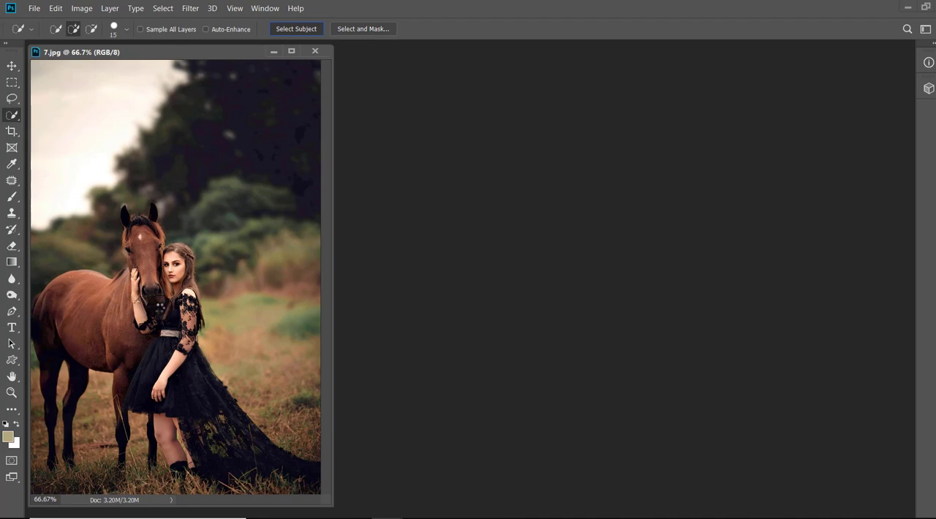
{"action": "left_click", "coordinate": [295, 29]}
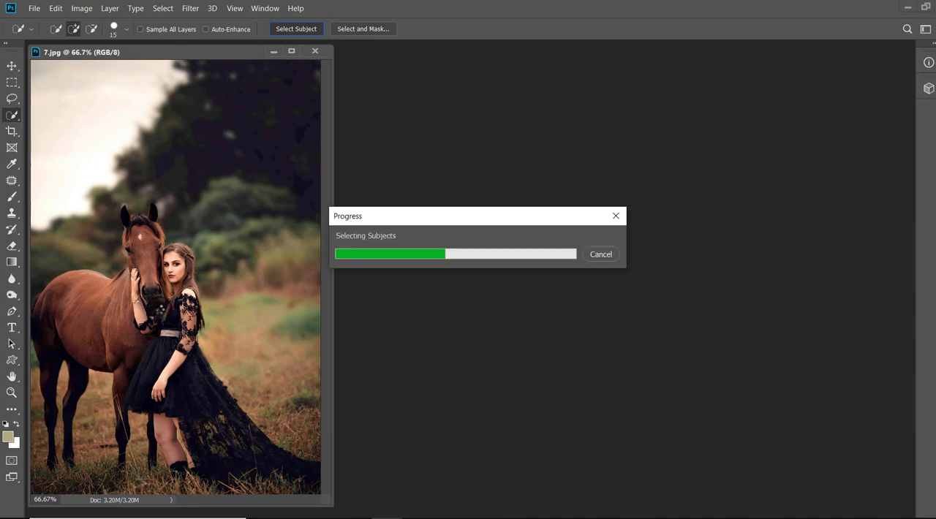
{"action": "left_click", "coordinate": [295, 29]}
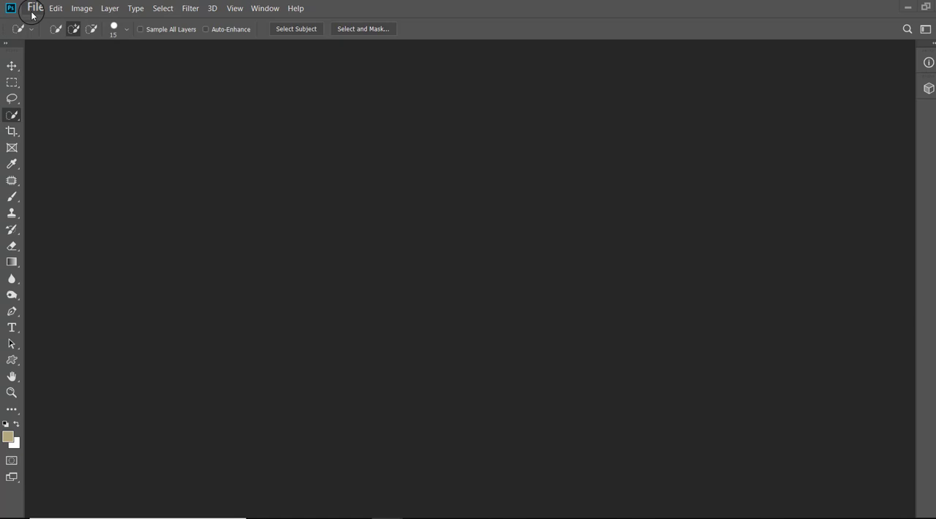
{"action": "mouse_move", "coordinate": [257, 155]}
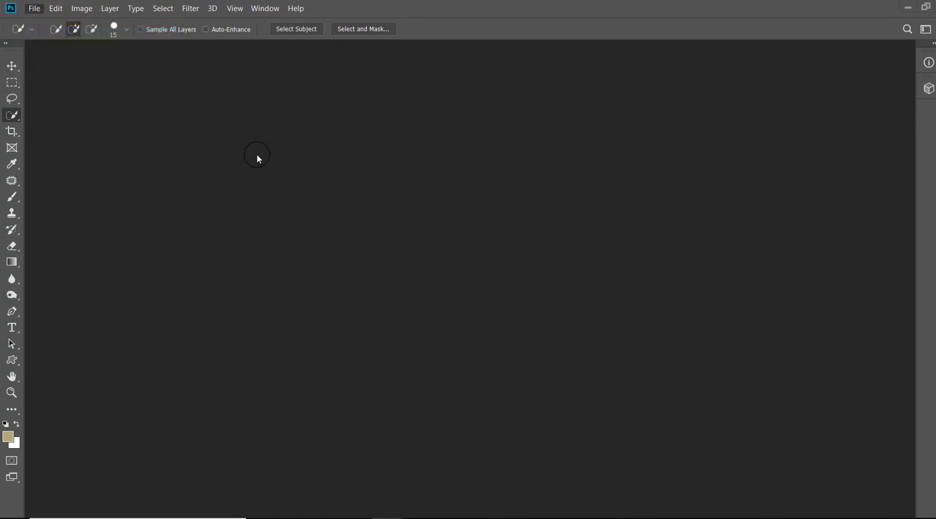
{"action": "mouse_move", "coordinate": [276, 174]}
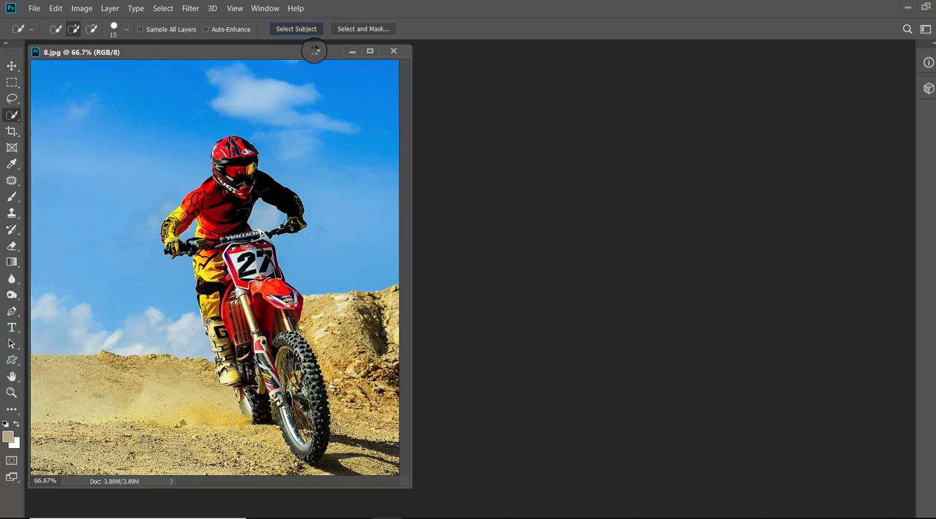
{"action": "mouse_move", "coordinate": [307, 213]}
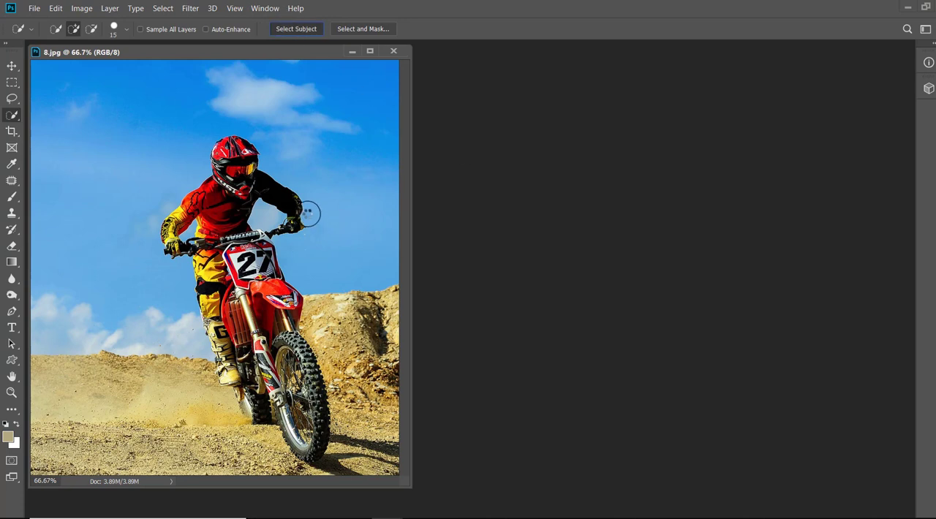
Run Select Subject on the motocross rider in 8.jpg, then close the document.
{"action": "left_click", "coordinate": [296, 29]}
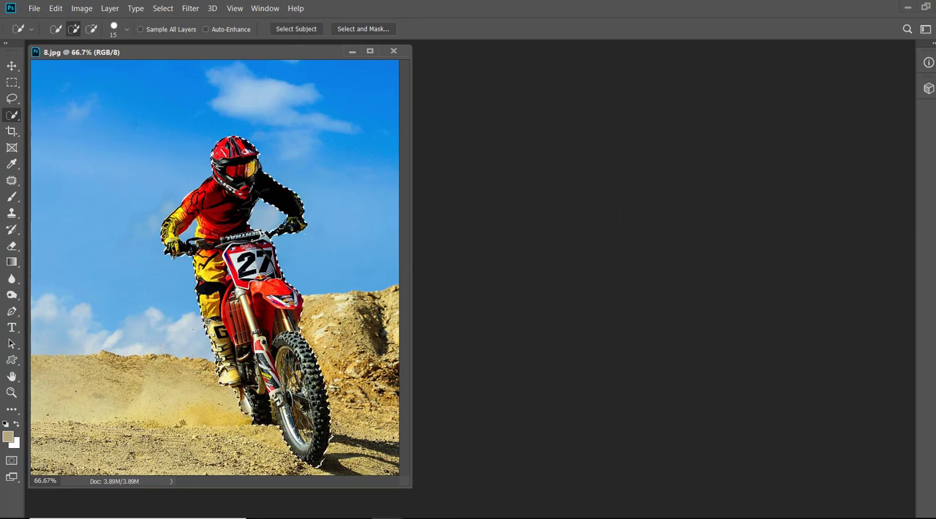
{"action": "left_click", "coordinate": [303, 105]}
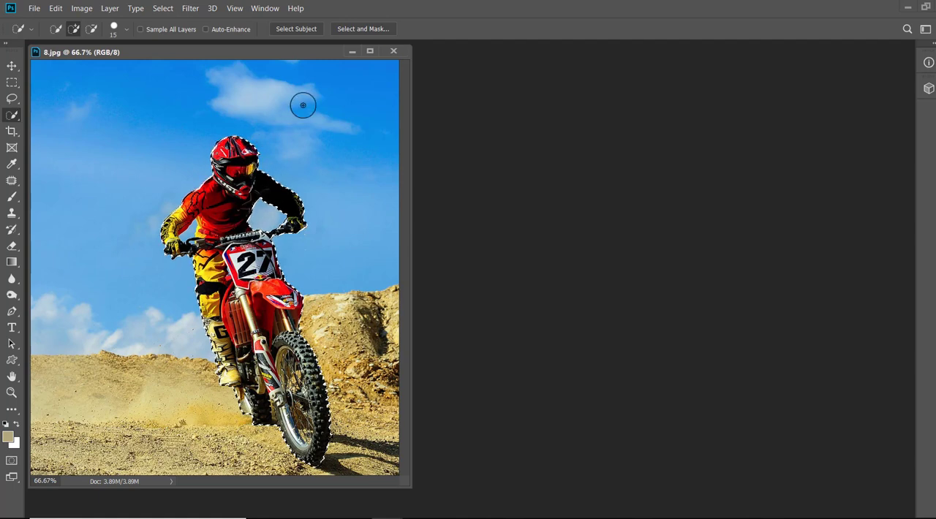
{"action": "left_click", "coordinate": [33, 9]}
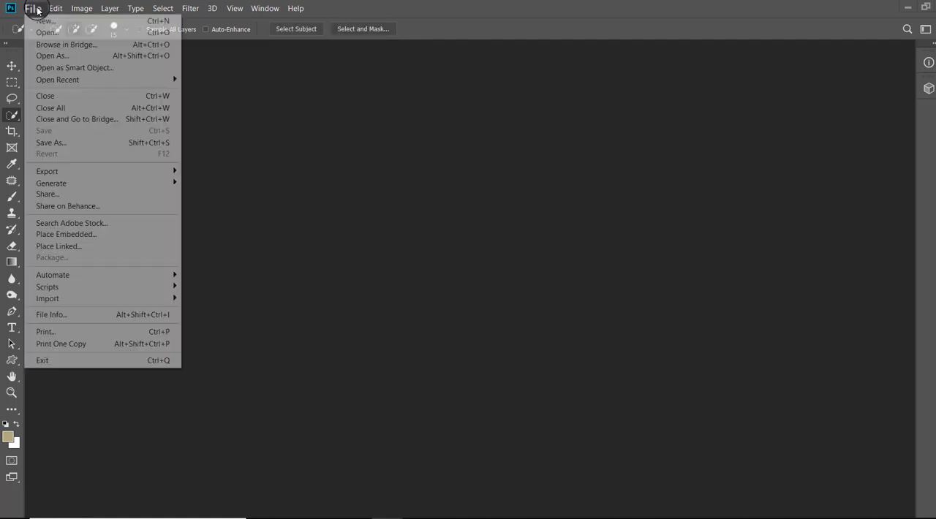
Load 10.jpg, the sunset sky, and run Select Subject, which warns no subject was found.
{"action": "left_click", "coordinate": [64, 36]}
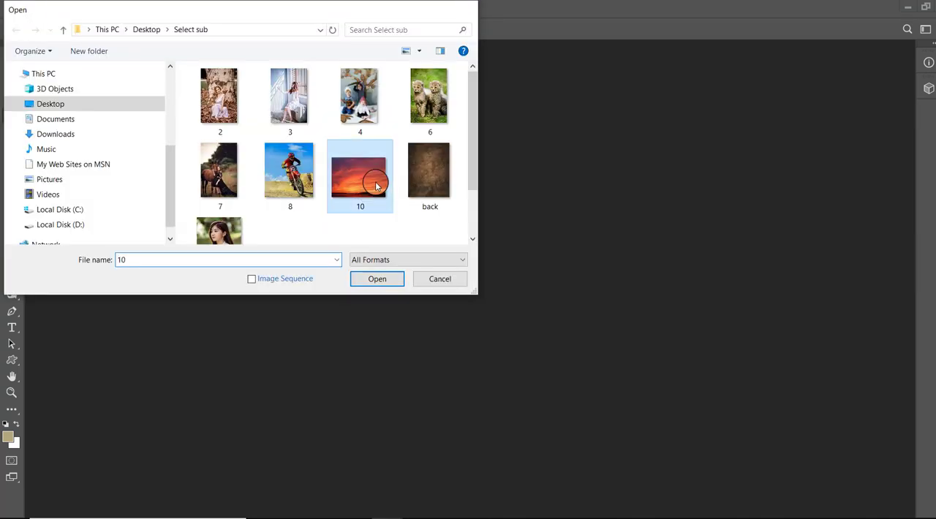
{"action": "left_click", "coordinate": [377, 277]}
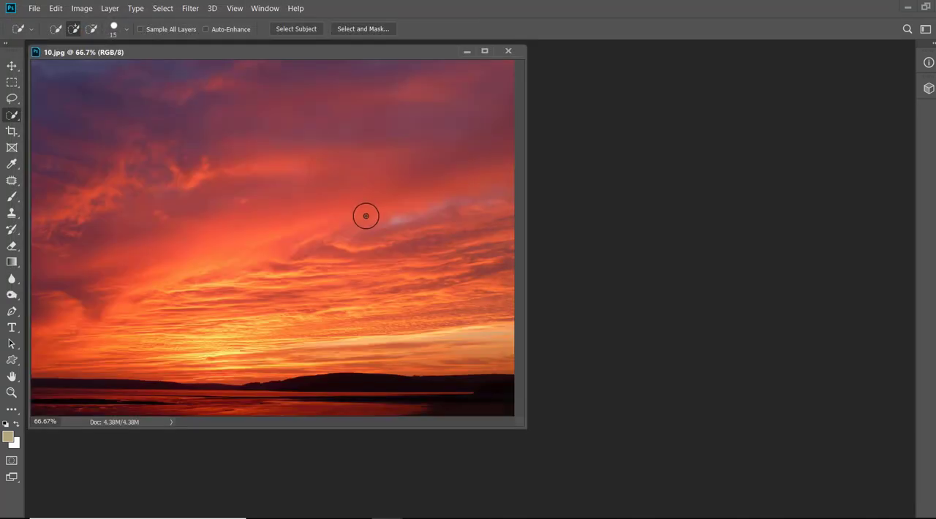
{"action": "mouse_move", "coordinate": [433, 161]}
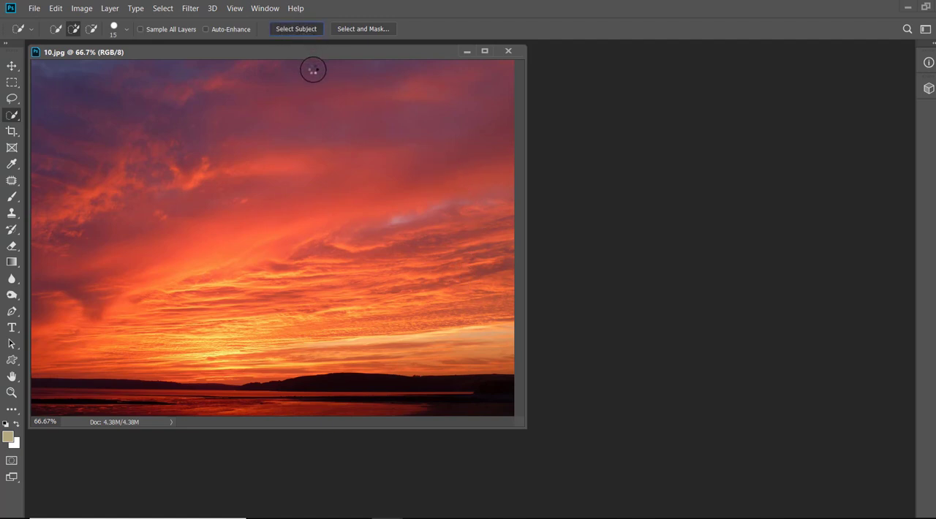
{"action": "left_click", "coordinate": [296, 29]}
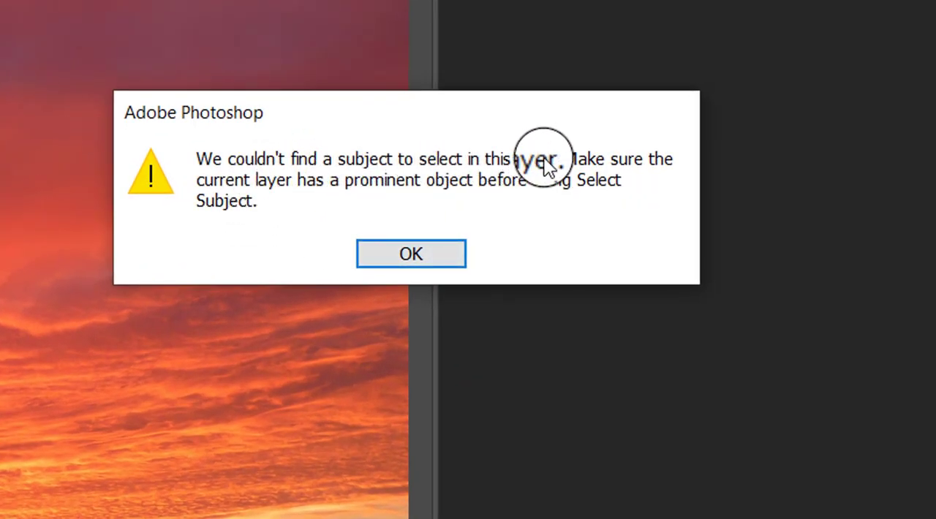
{"action": "mouse_move", "coordinate": [431, 198]}
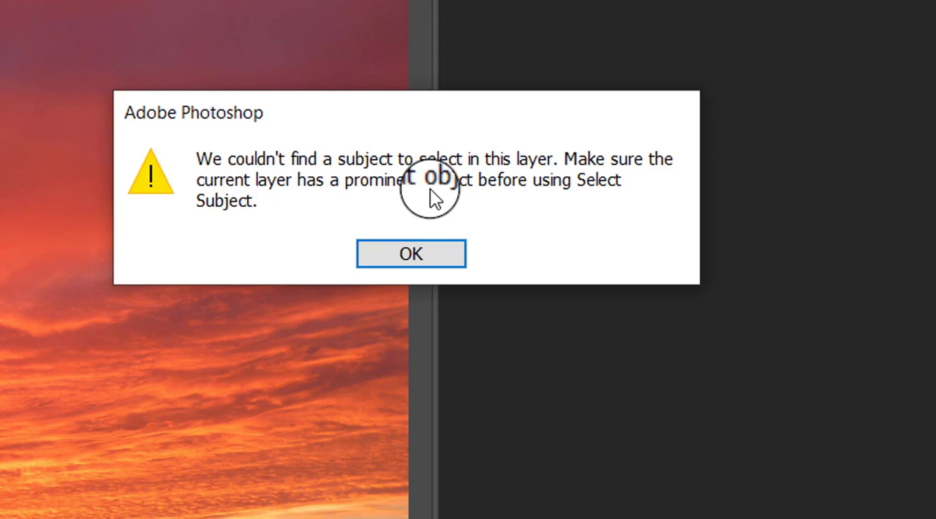
{"action": "mouse_move", "coordinate": [582, 222]}
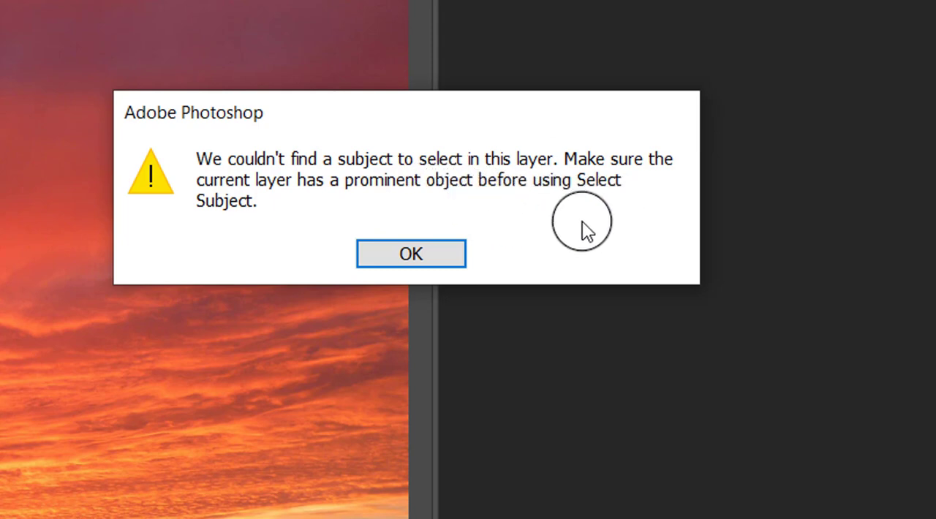
{"action": "mouse_move", "coordinate": [205, 249]}
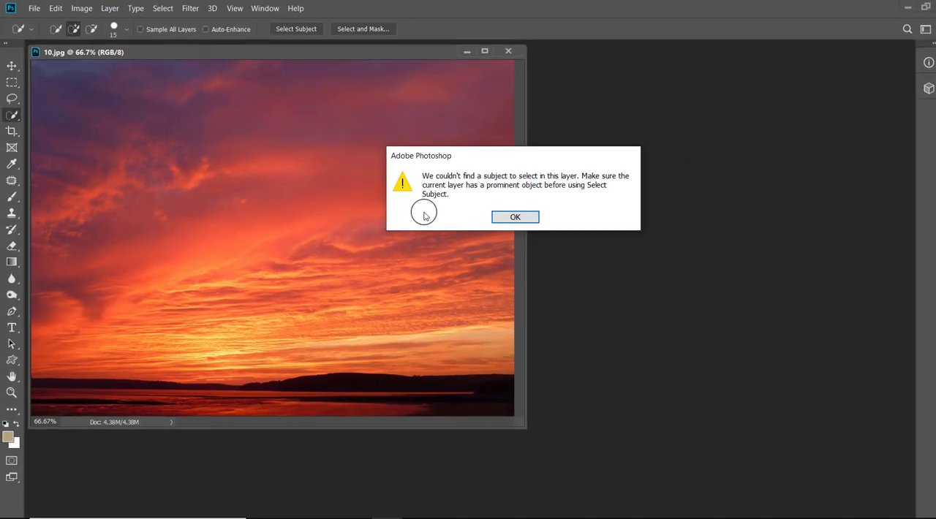
{"action": "mouse_move", "coordinate": [510, 198]}
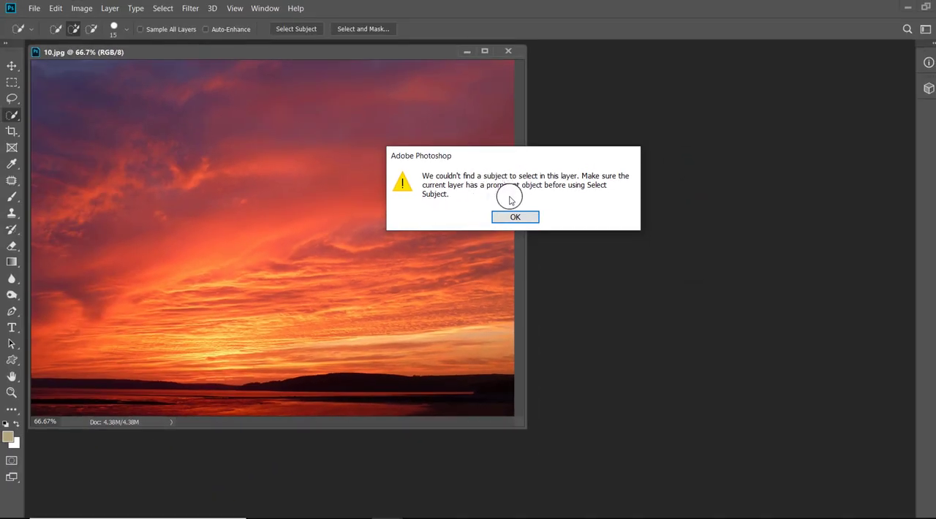